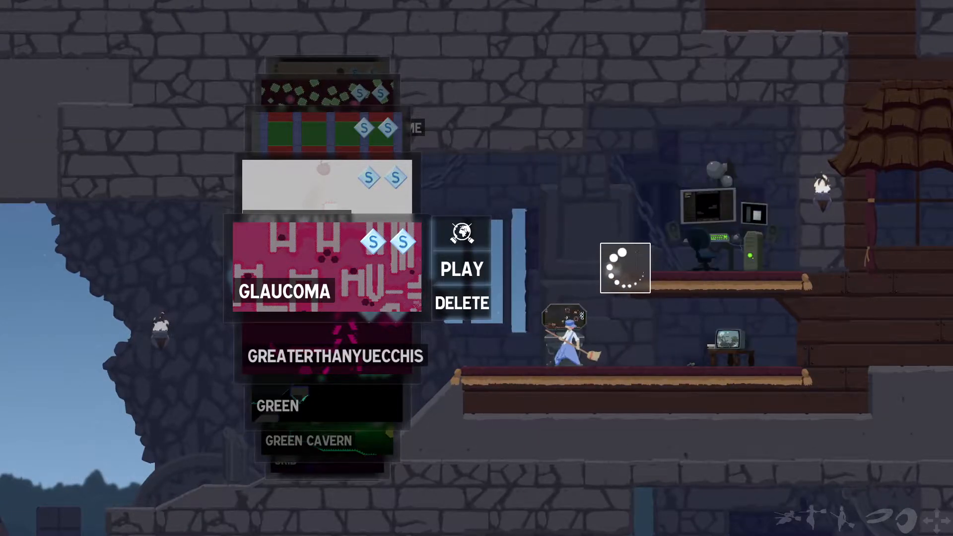
Step: Launch the selected custom level Glaucoma from the level browser so its 'Let's Dust' intro plays
{"action": "left_click", "coordinate": [461, 269]}
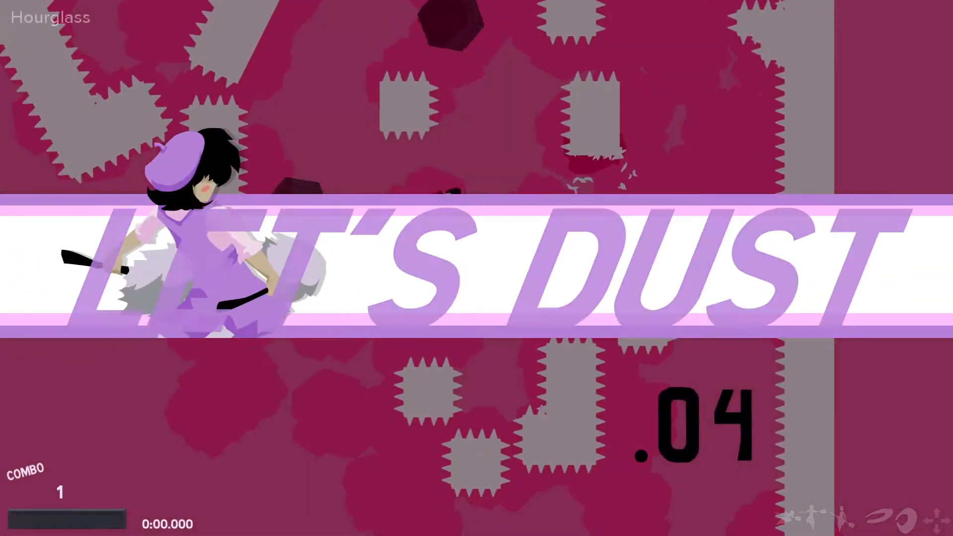